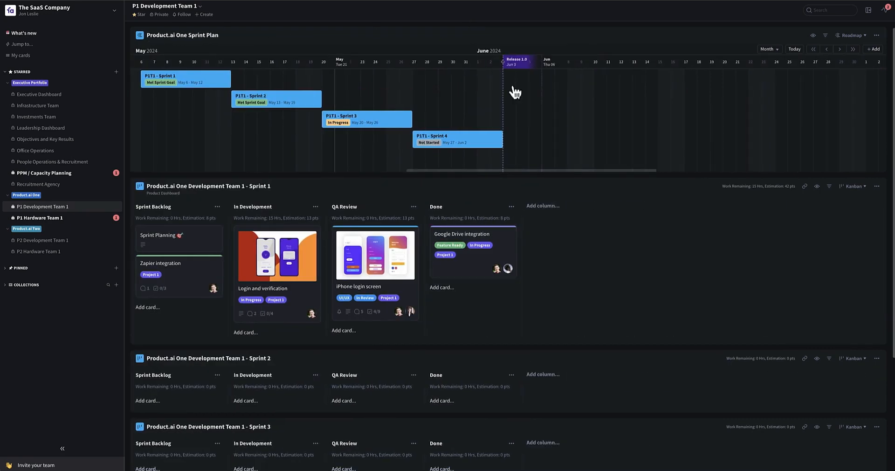
mouse_move(212, 82)
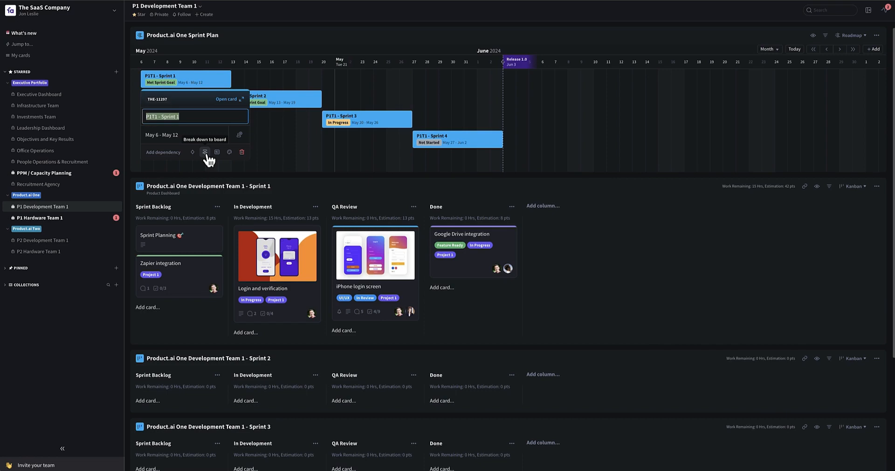
- Browse Sprint board types for breaking down the Sprint 1 card
click(204, 152)
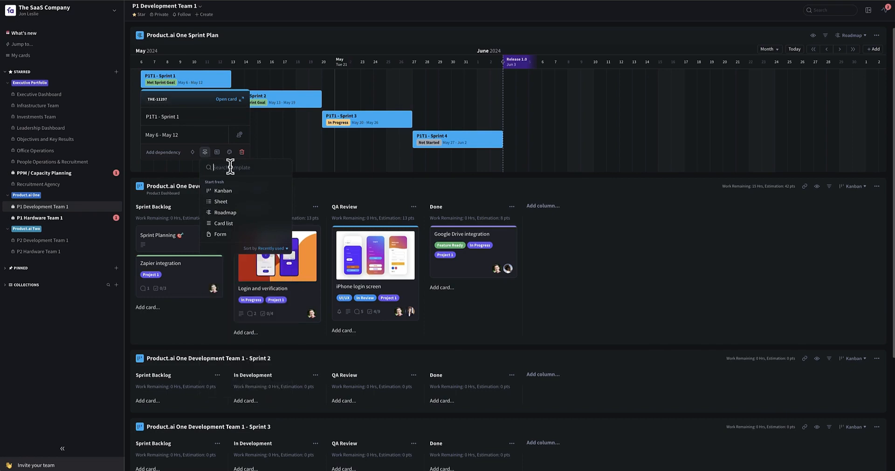
text(Sprint)
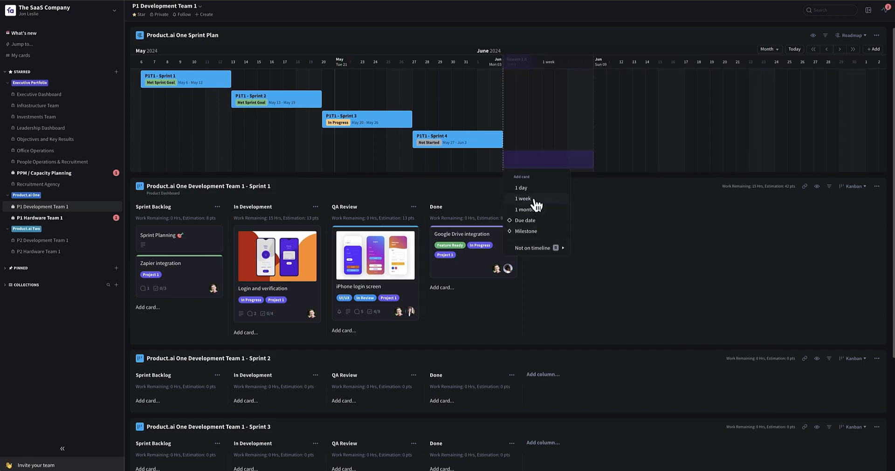
- Create a one-week timeline card starting Jun 3 named 'P1T1 - Sprint 5'
click(522, 198)
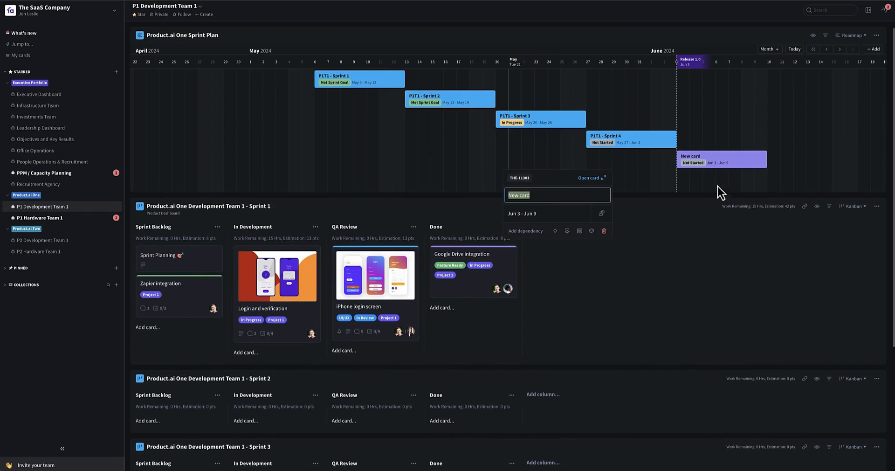
text(S)
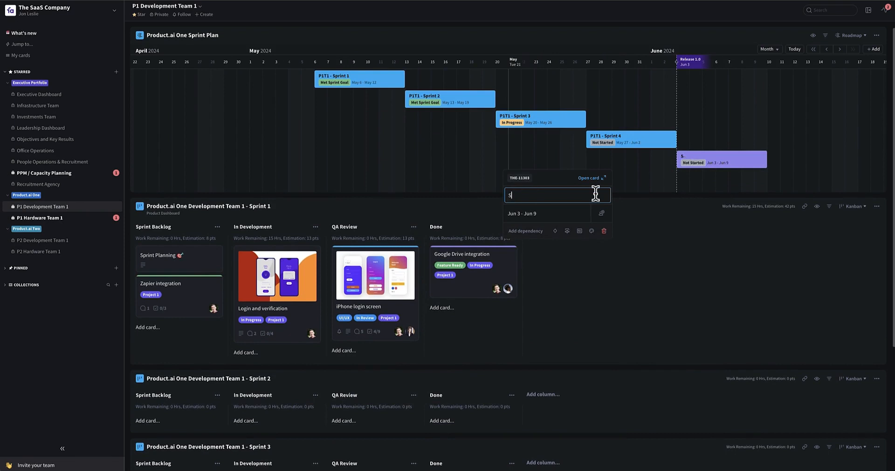
text(P1T1 -)
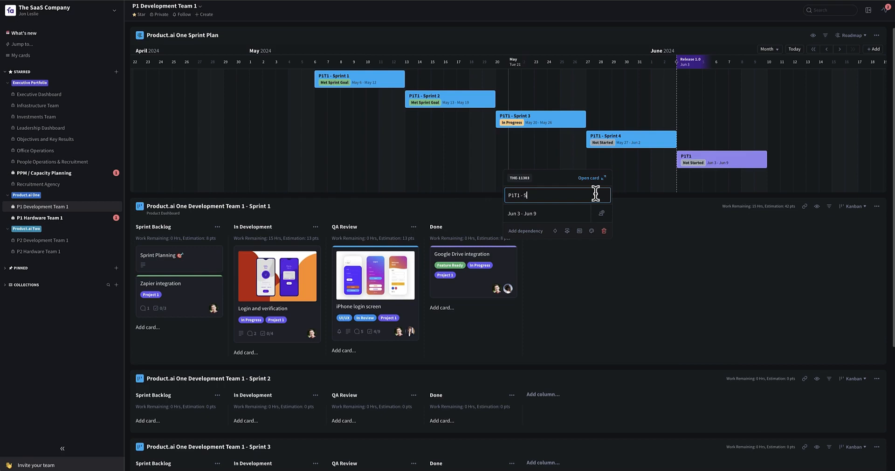
text(print ;5)
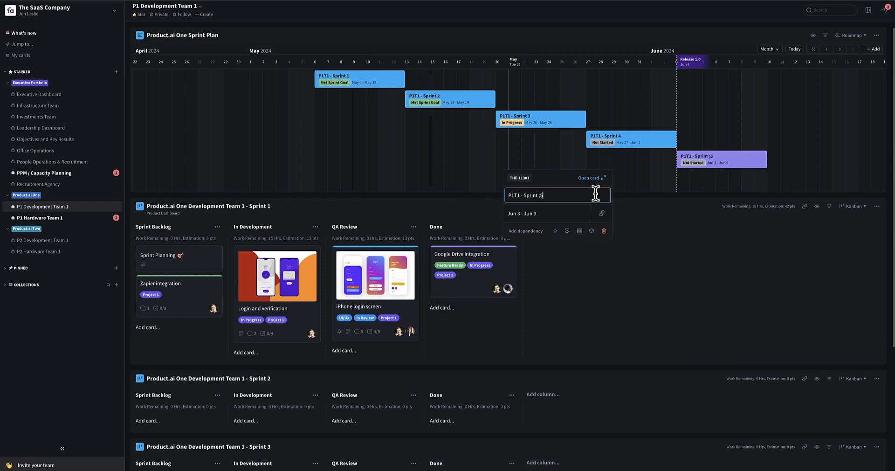
key(Backspace)
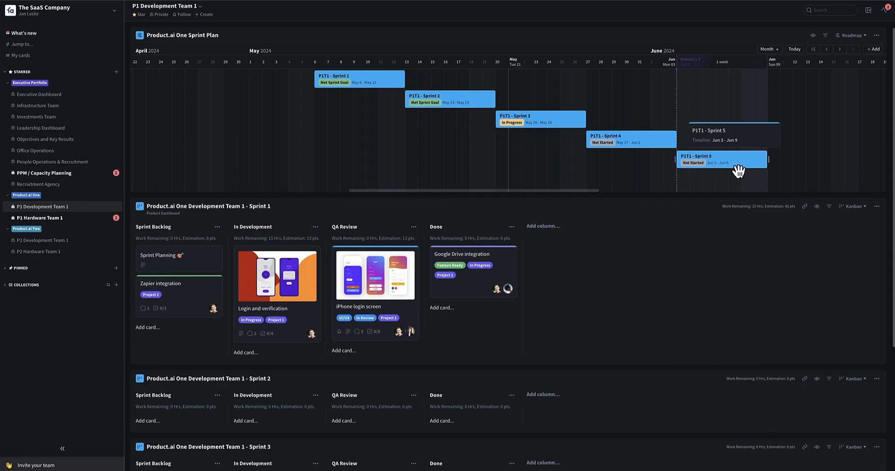
- Browse Sprint board templates for breaking down the P1T1 - Sprint 5 card
click(721, 159)
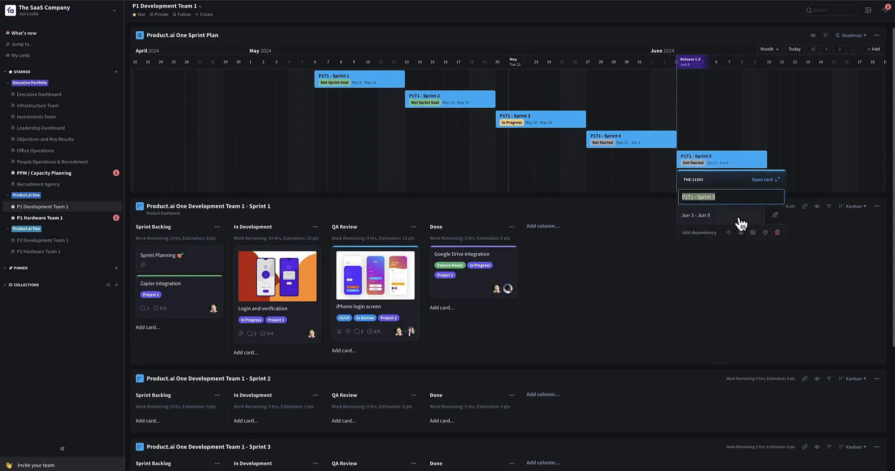
click(741, 232)
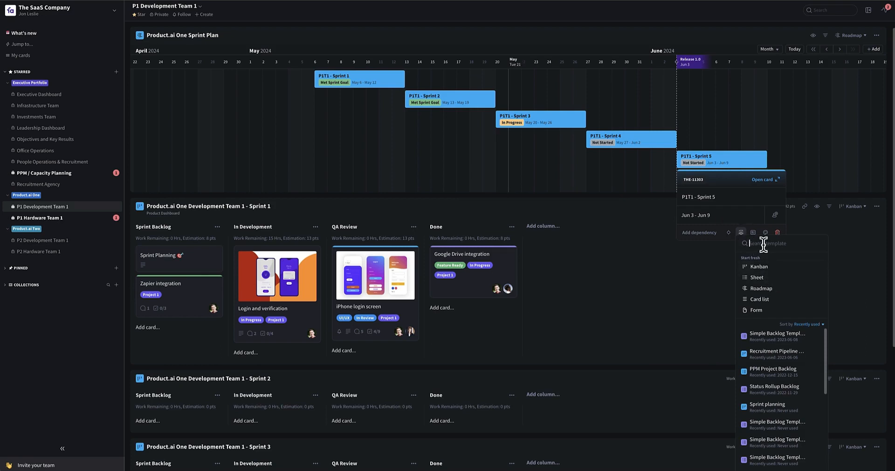
text(Spr)
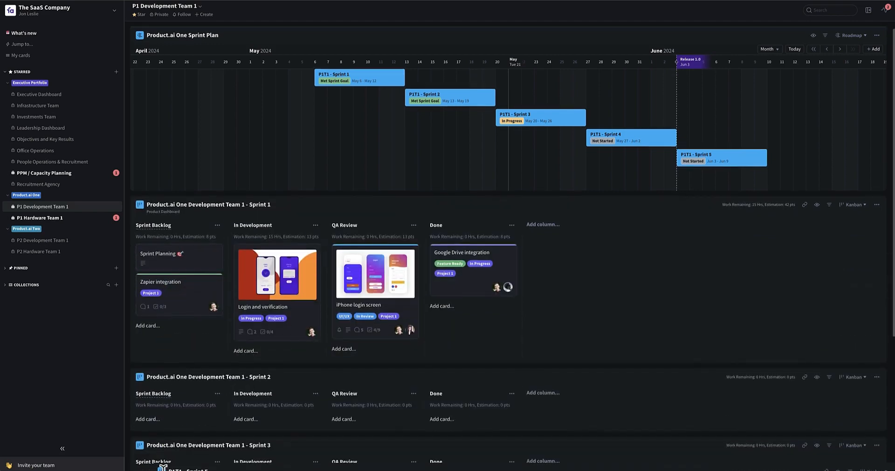
scroll(down, 3)
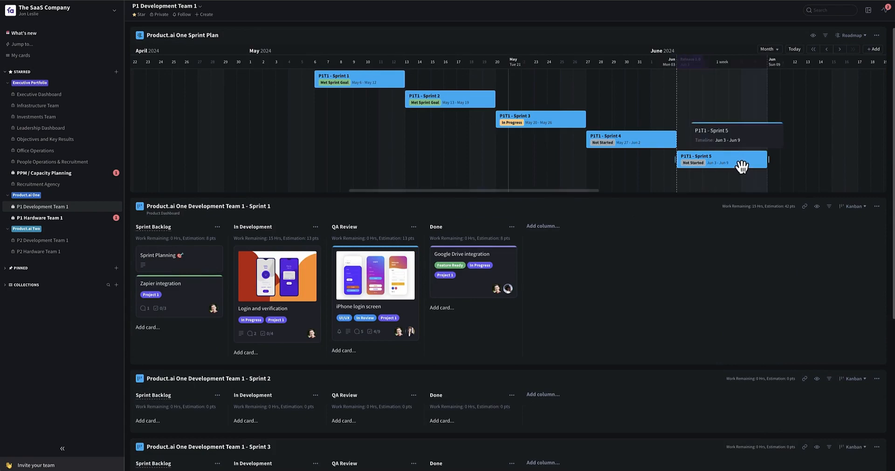
click(722, 159)
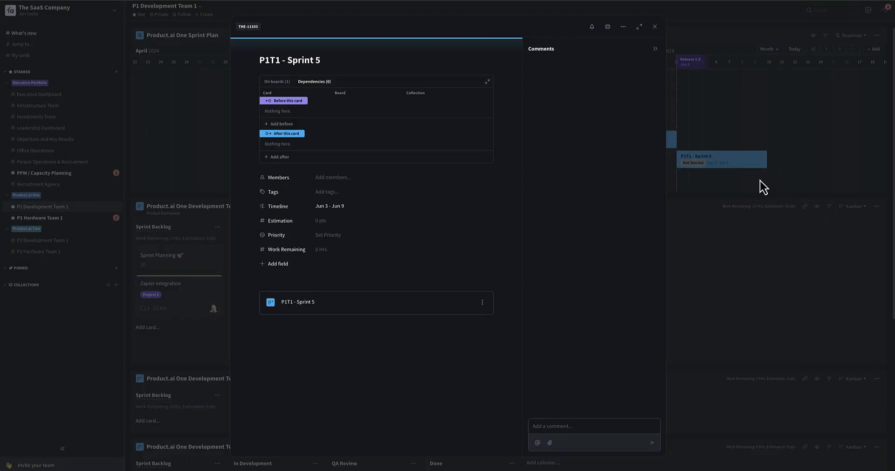
click(482, 303)
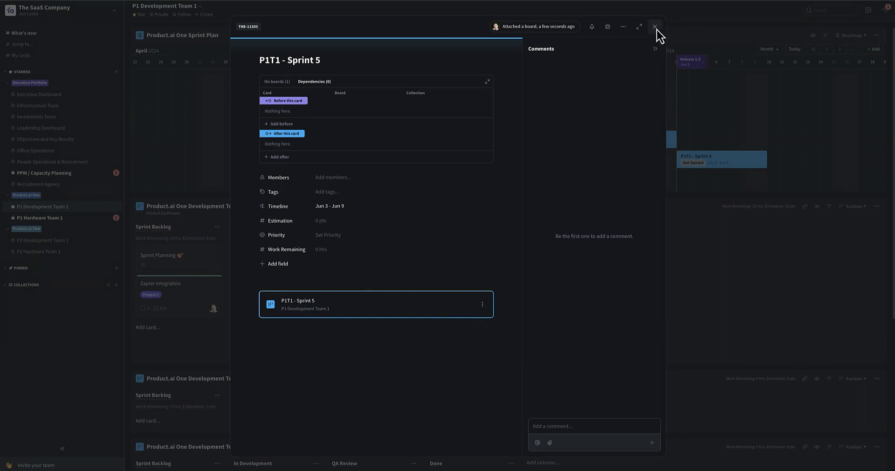
click(655, 26)
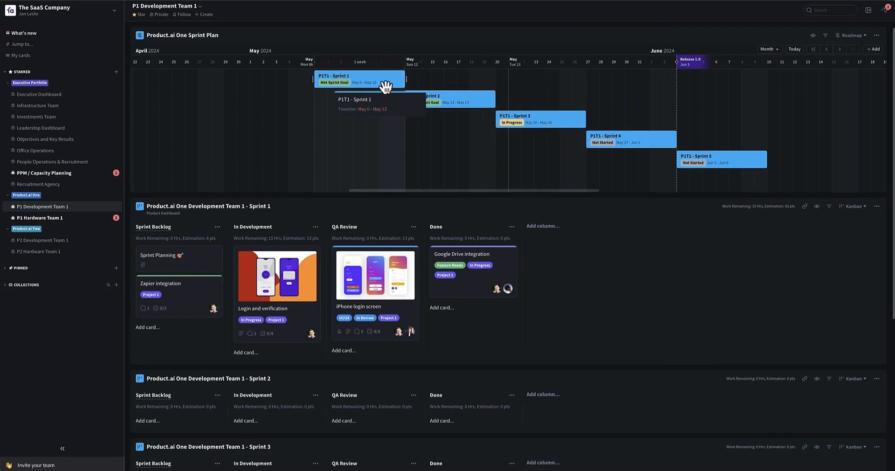
click(360, 78)
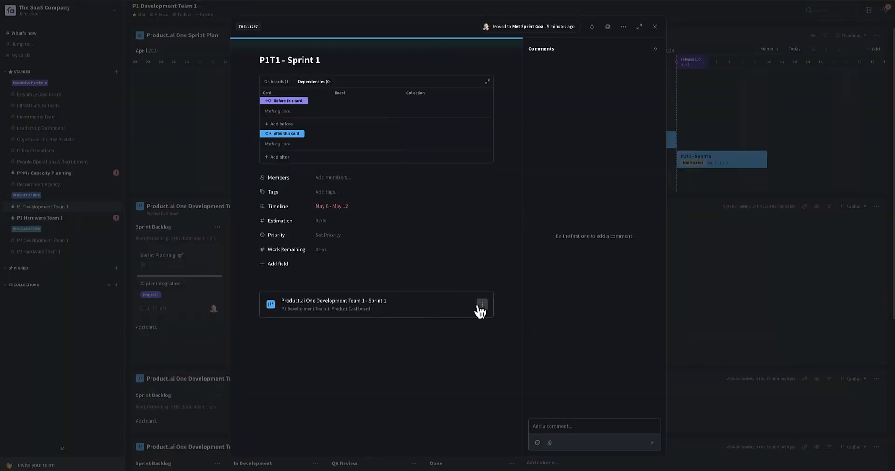
click(481, 304)
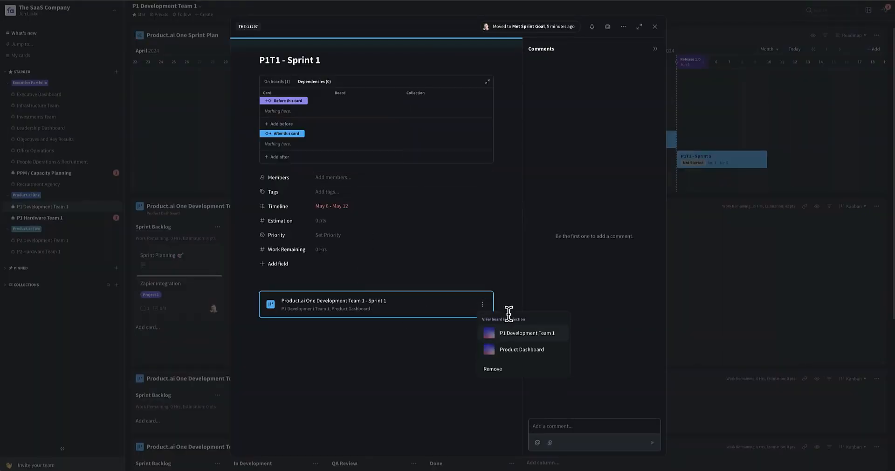
click(654, 26)
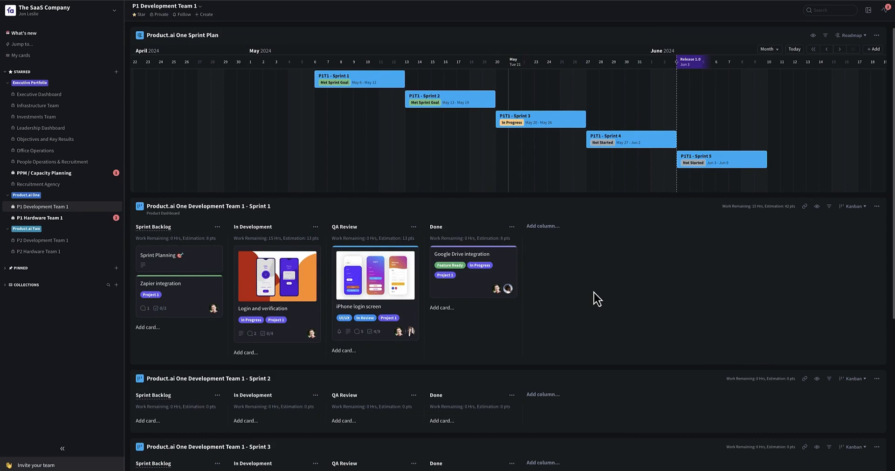
mouse_move(405, 295)
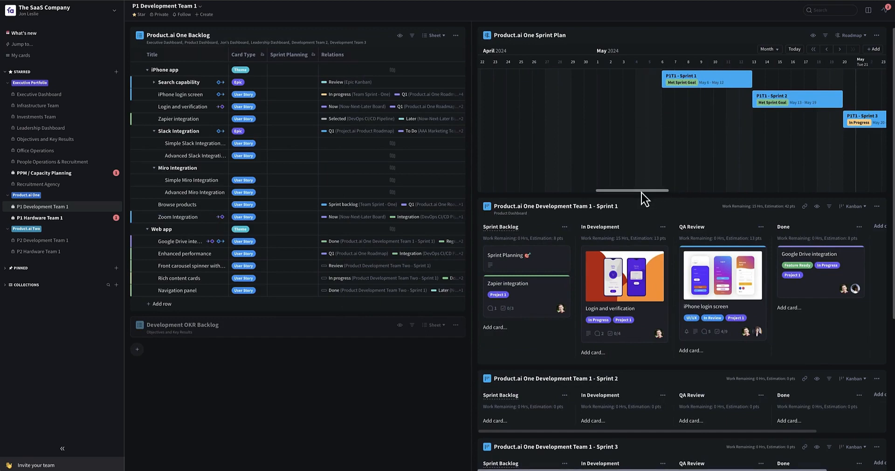
- Show the backlog's Sprint Planning column and its column options menu
scroll(right, 3)
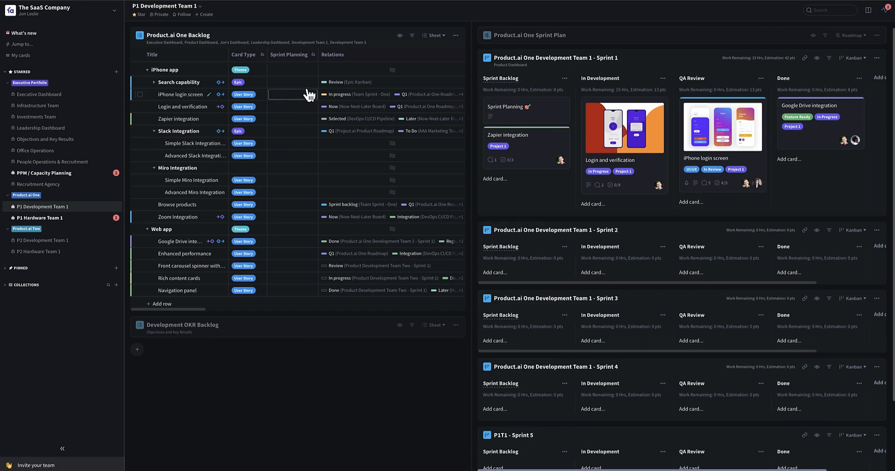
click(312, 55)
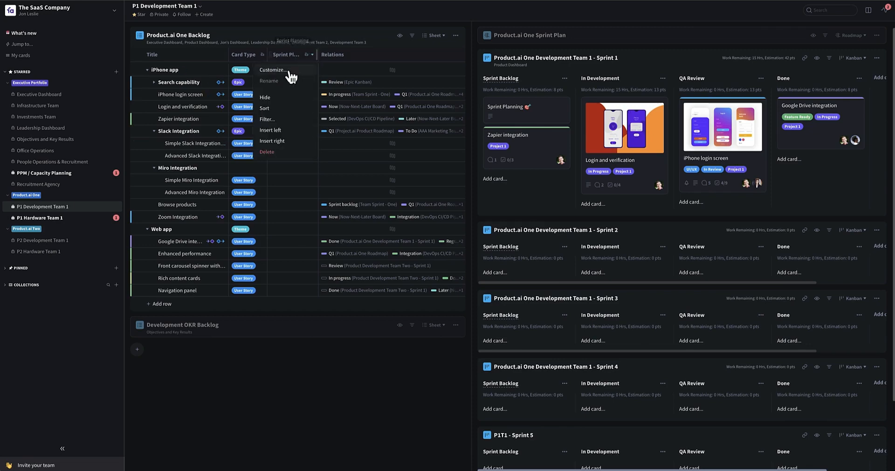
click(273, 69)
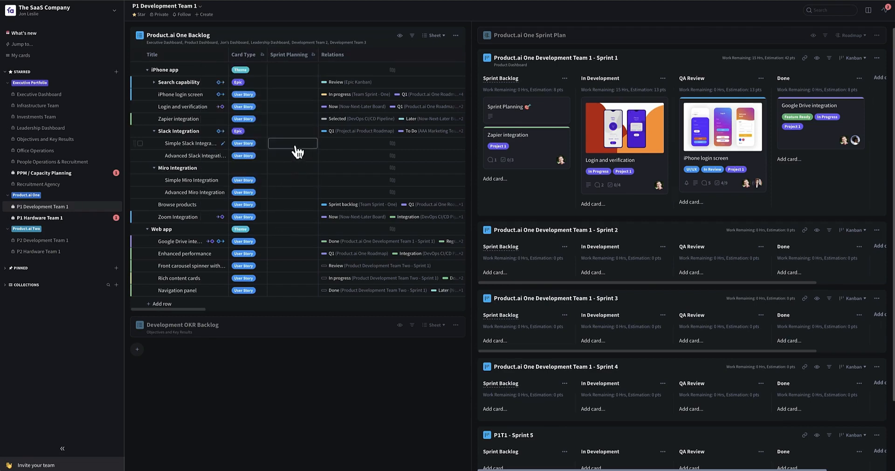
- Plan Simple Slack Integration 1 way into Sprint 2
click(291, 143)
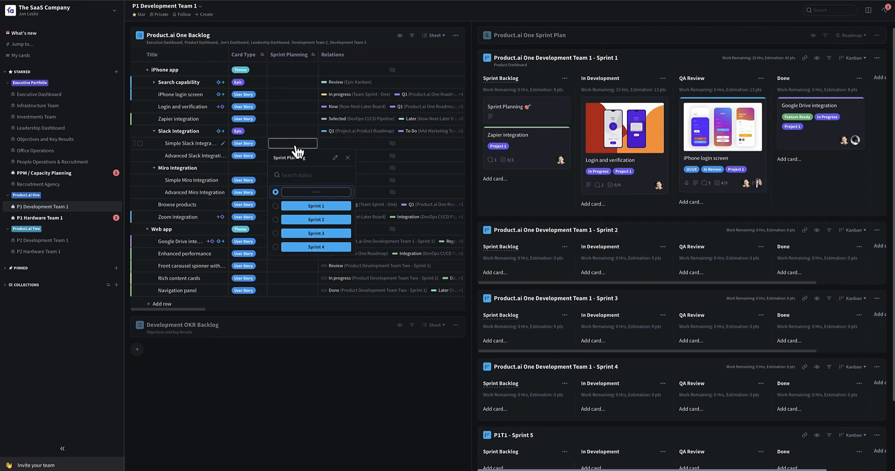
click(315, 219)
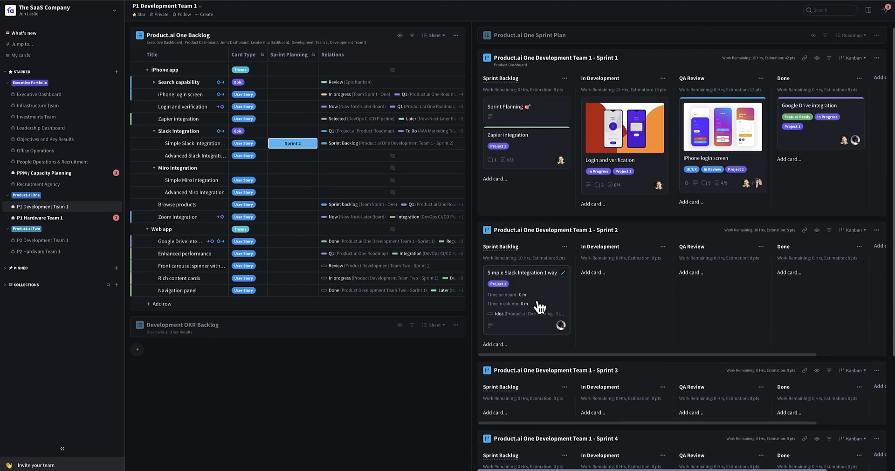
mouse_move(547, 305)
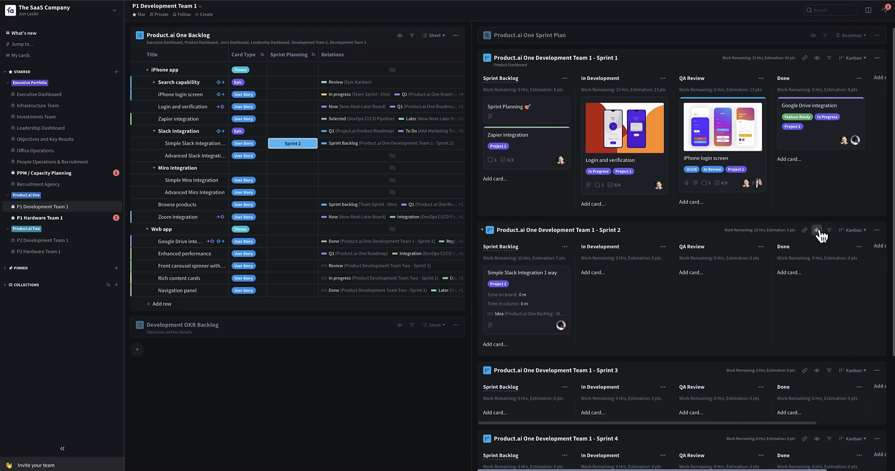
- Show Estimation and Work Remaining on Sprint 2 cards and hide time in column
click(820, 232)
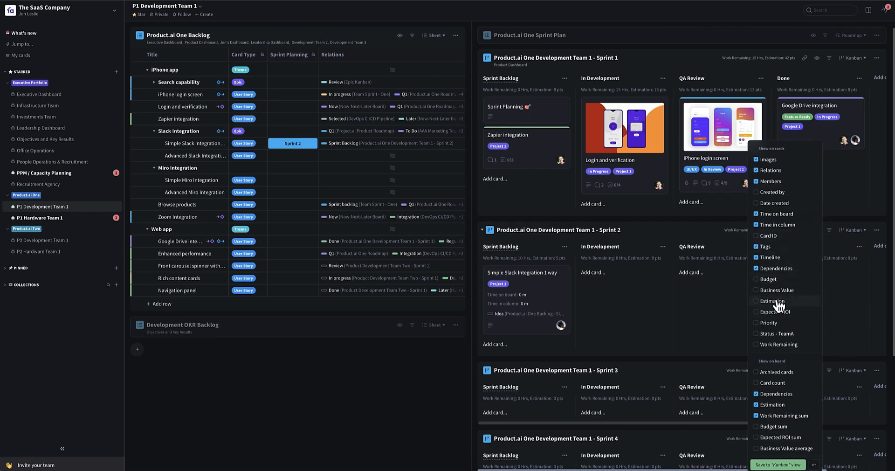
click(756, 301)
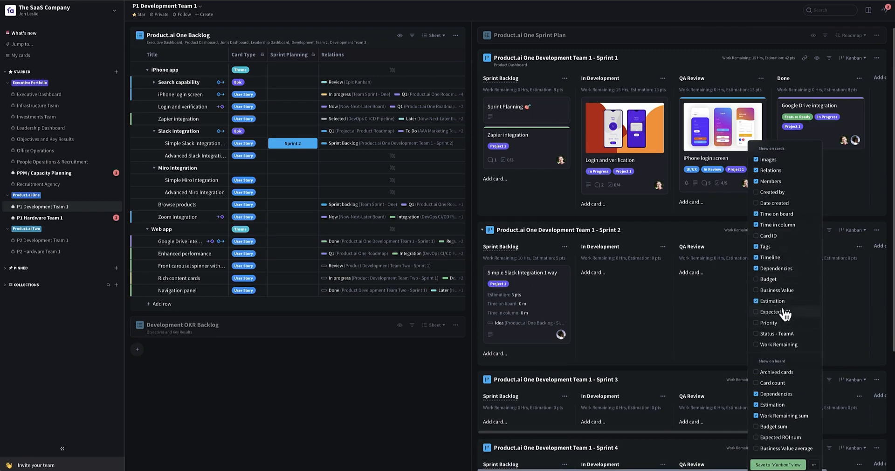
click(757, 344)
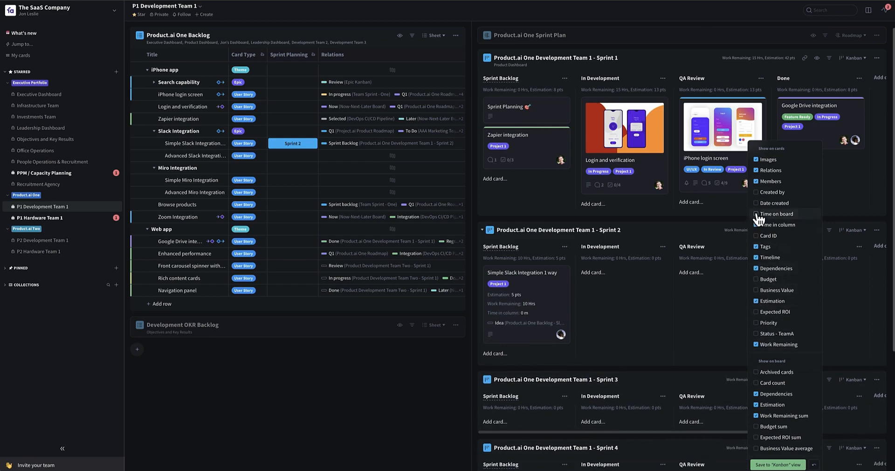
click(622, 322)
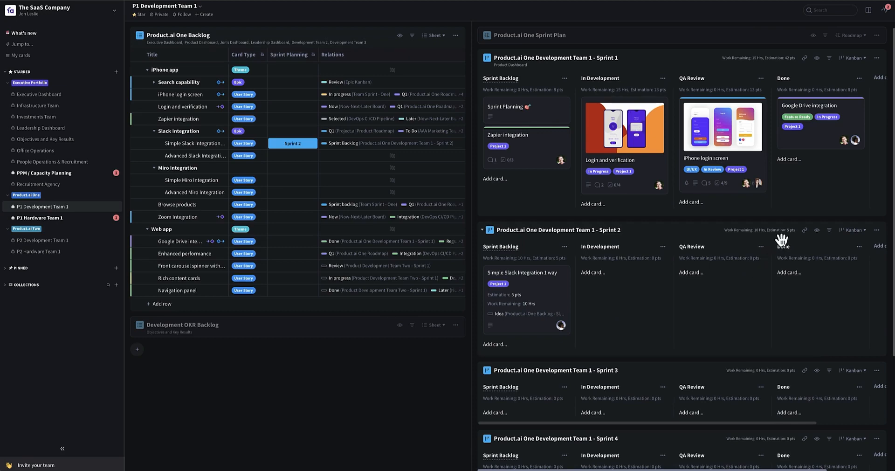
mouse_move(787, 246)
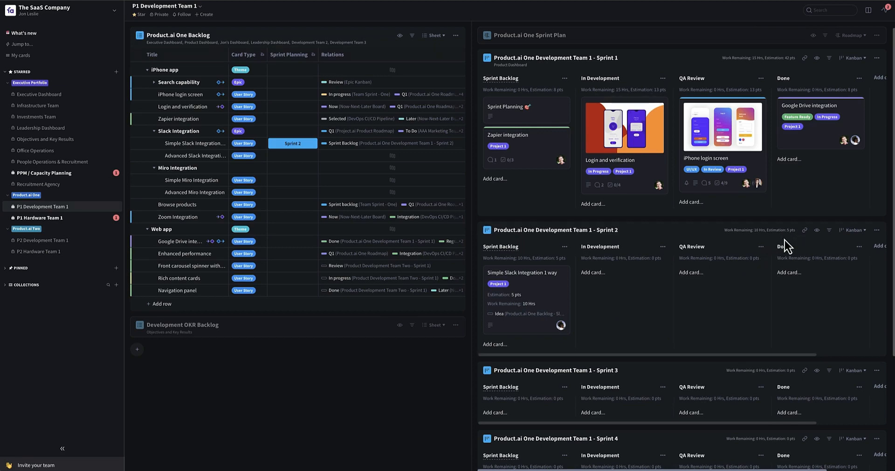
- Set Advanced Slack Integration 2 Way to Sprint 2 and the Miro Integration stories to Sprint 3
click(292, 155)
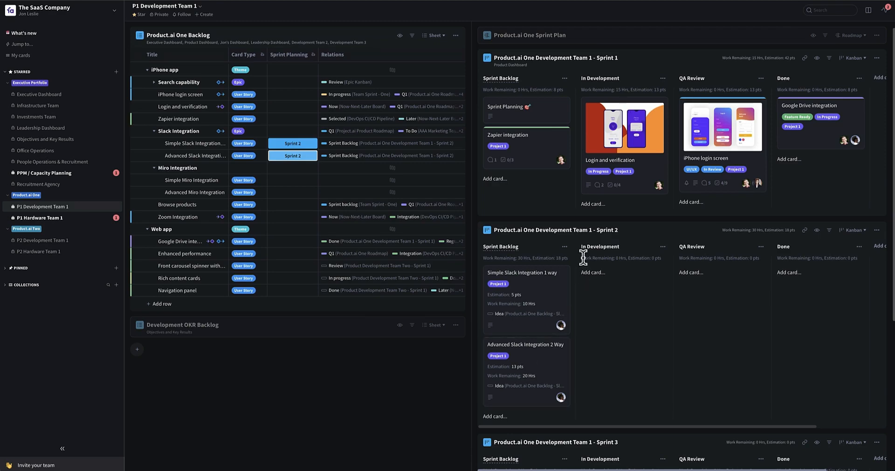
mouse_move(757, 239)
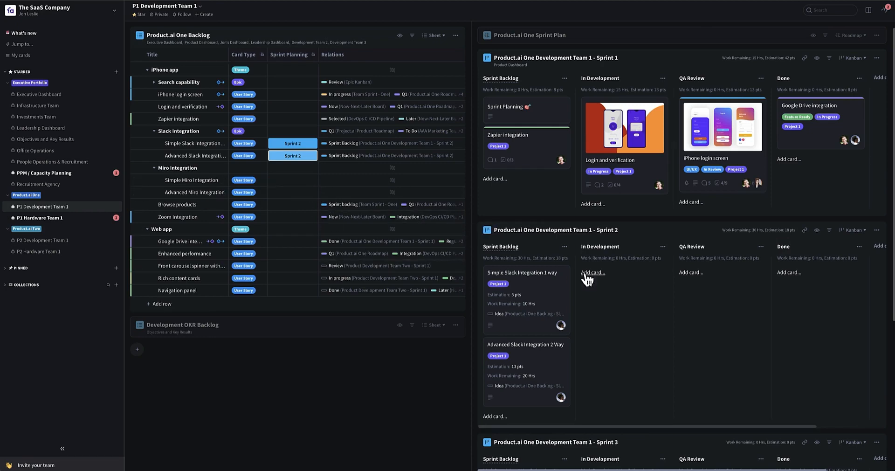
click(292, 180)
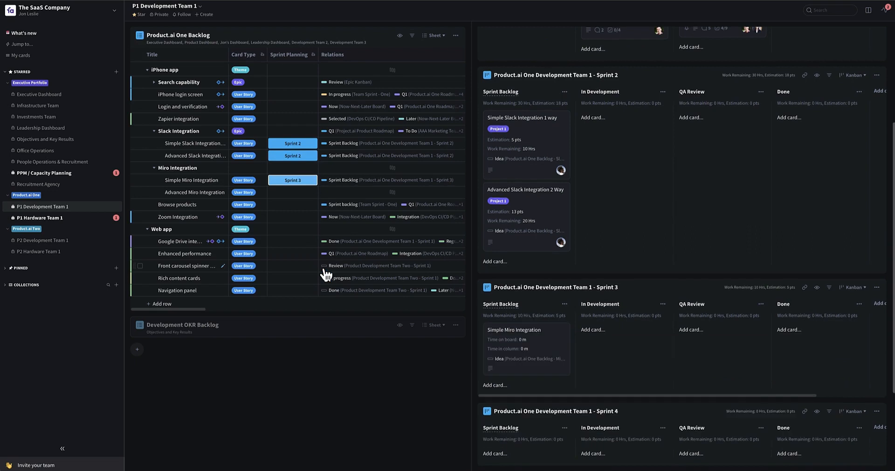
click(291, 192)
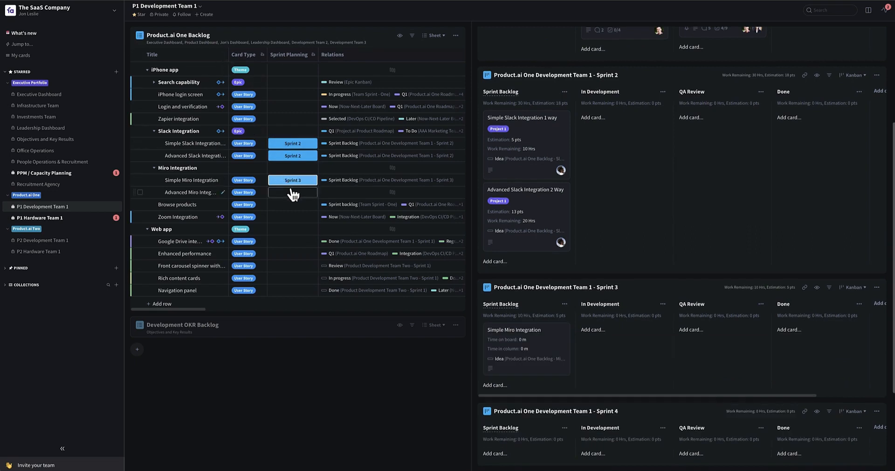
click(291, 192)
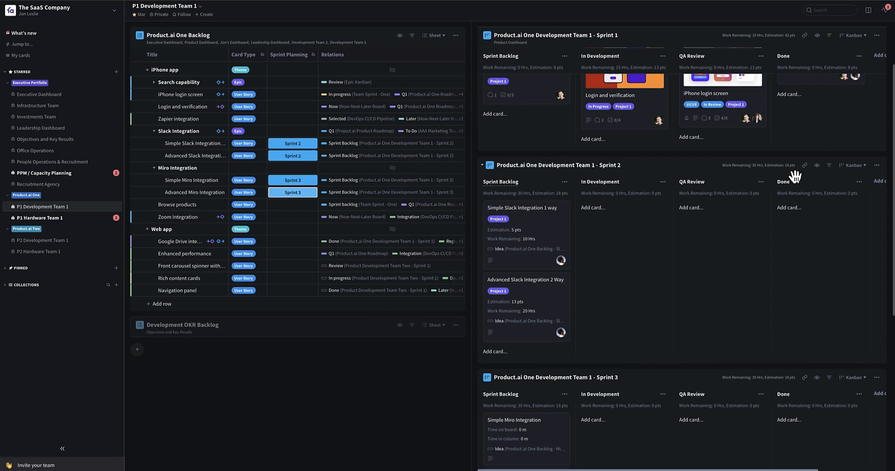
mouse_move(740, 245)
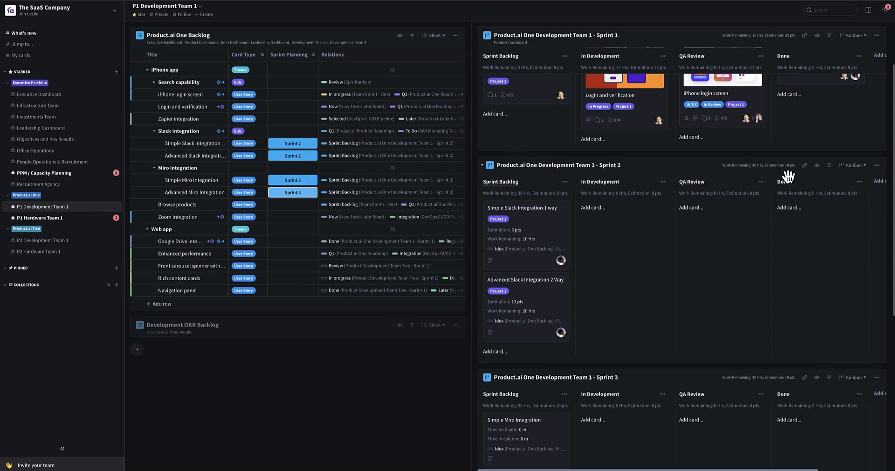
mouse_move(715, 240)
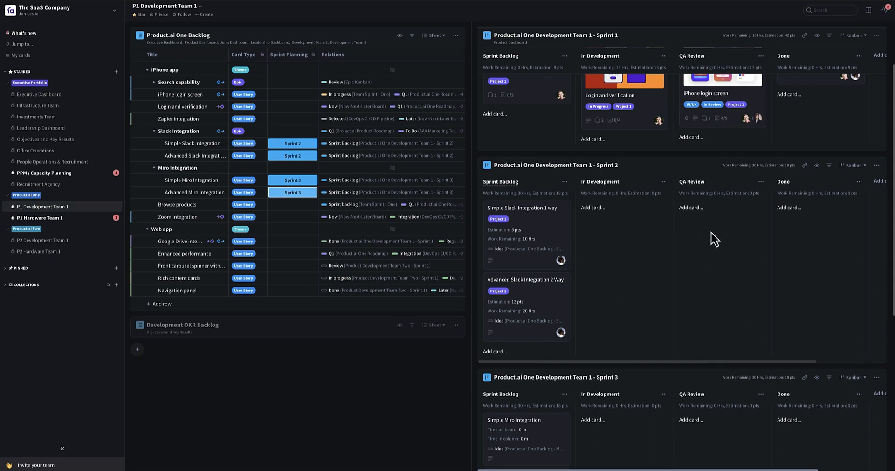
mouse_move(798, 177)
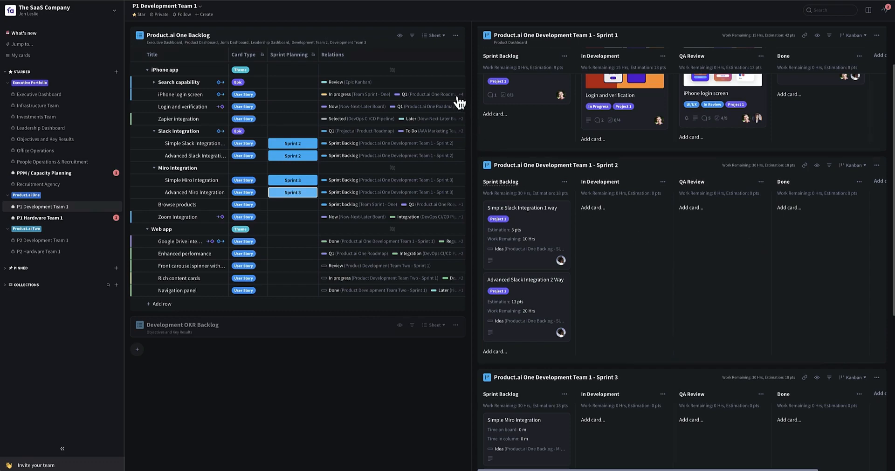
click(456, 34)
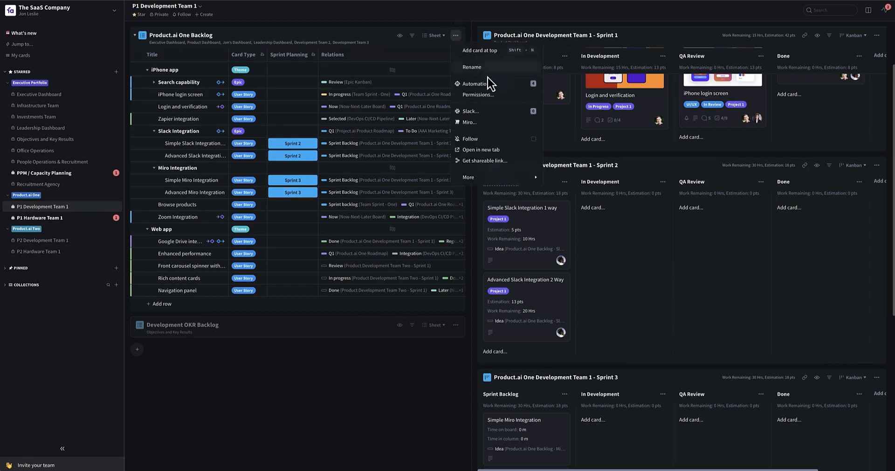
click(473, 85)
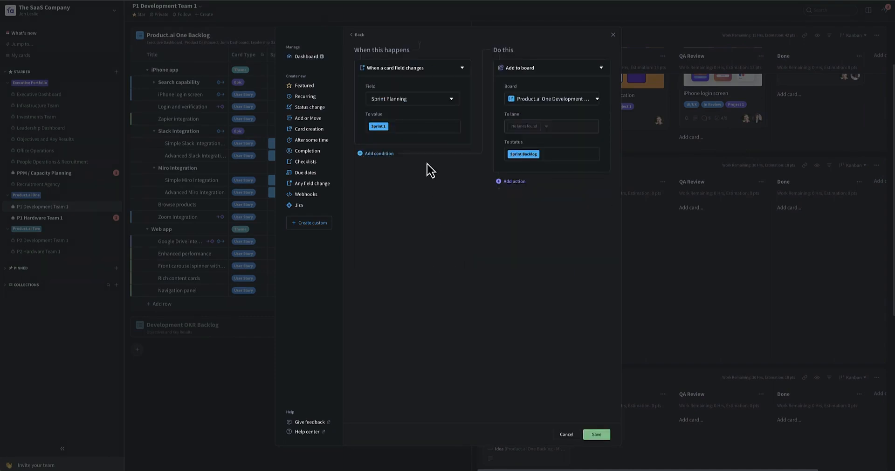
click(411, 126)
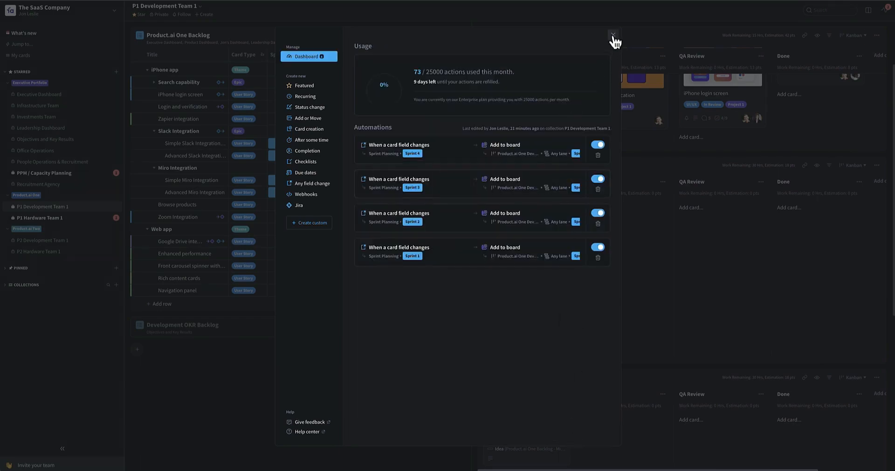
click(613, 34)
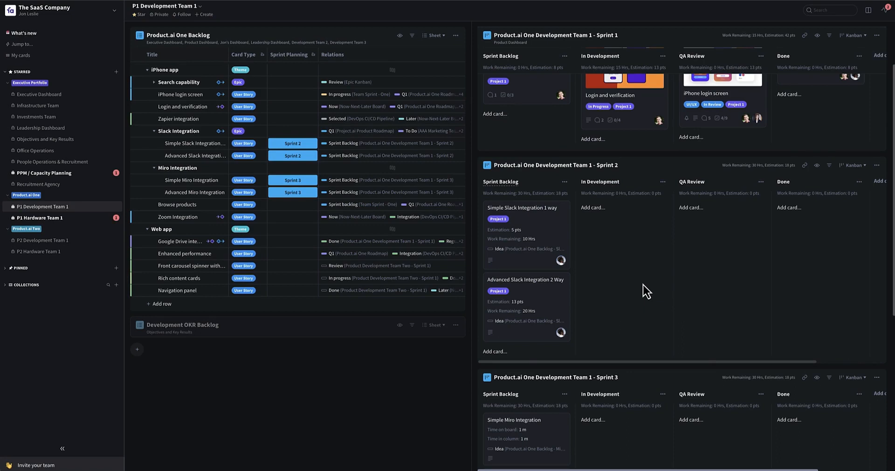
mouse_move(667, 274)
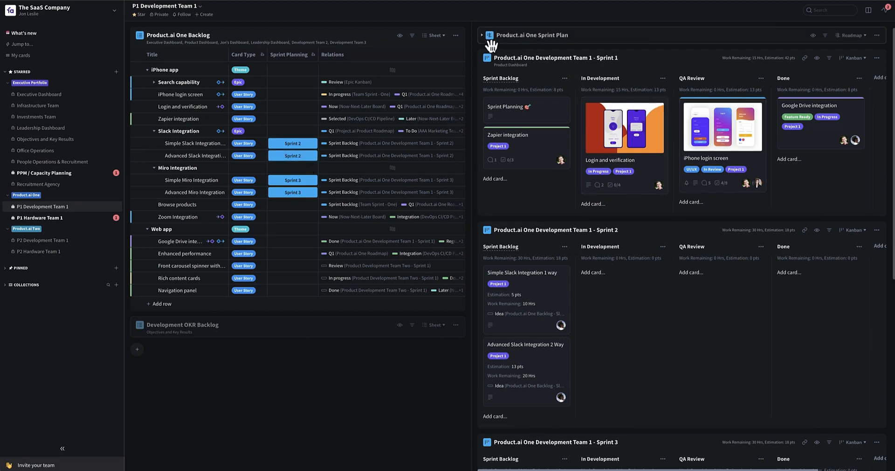
- Expand the Sprint Plan timeline and show the P1T1 - Sprint 1 card's details
click(482, 35)
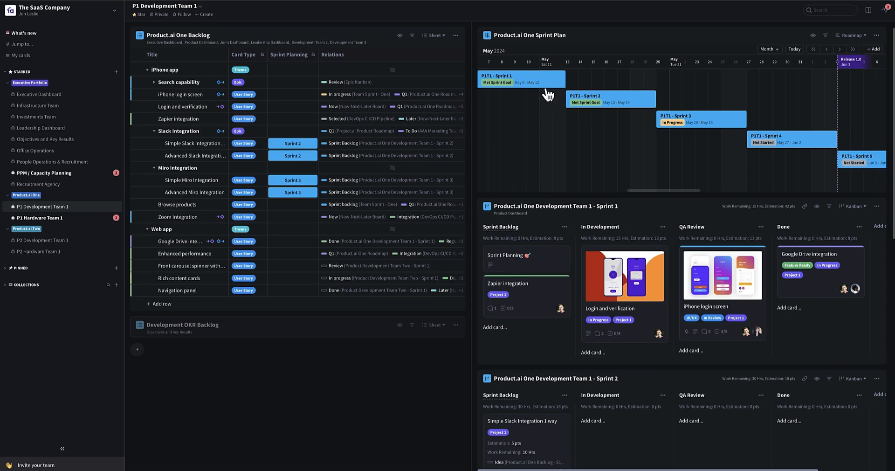
click(518, 79)
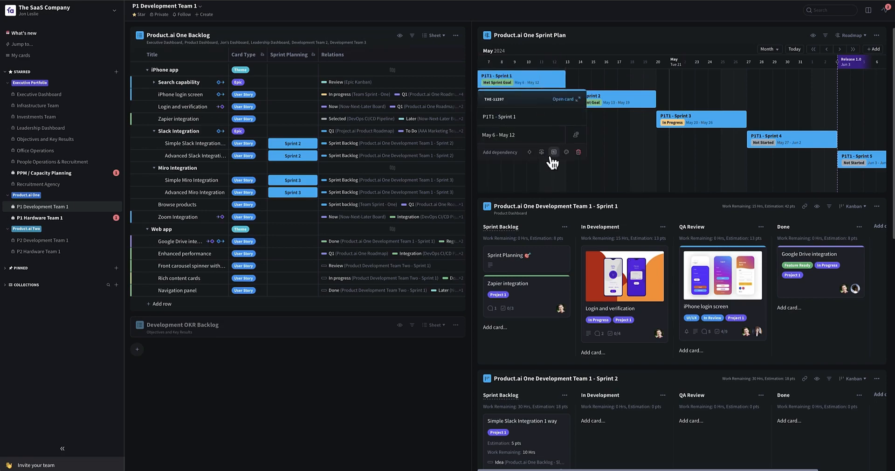